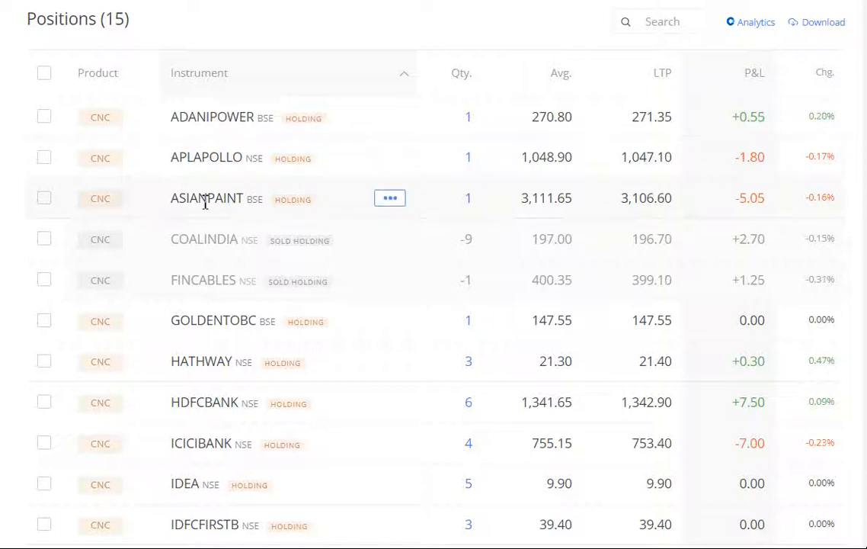
{"action": "mouse_move", "coordinate": [214, 330]}
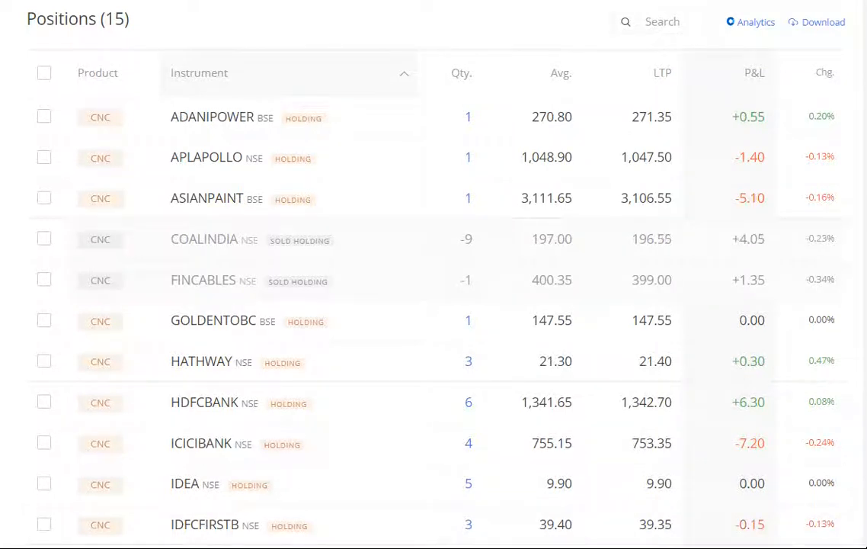
- Sort the Positions table by Qty., then by Instrument in reverse alphabetical order
{"action": "scroll", "scroll_direction": "down", "scroll_amount": 3}
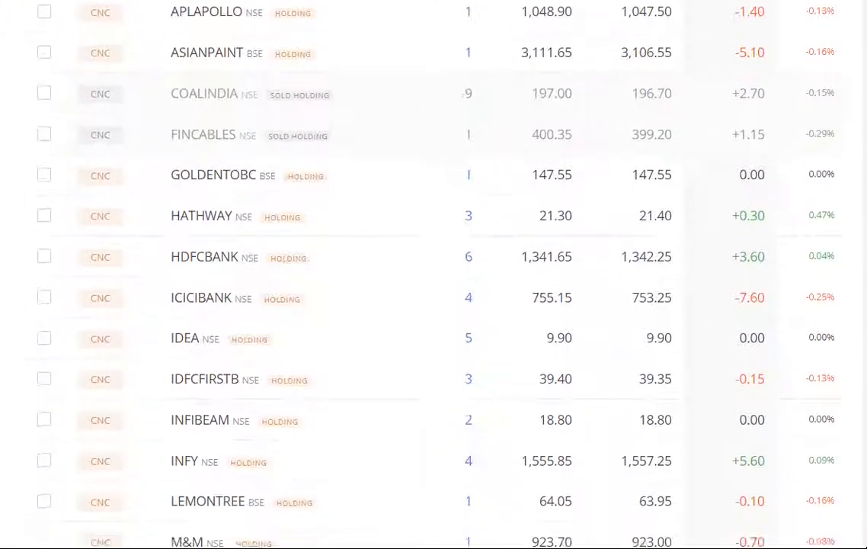
{"action": "scroll", "scroll_direction": "down", "scroll_amount": 3}
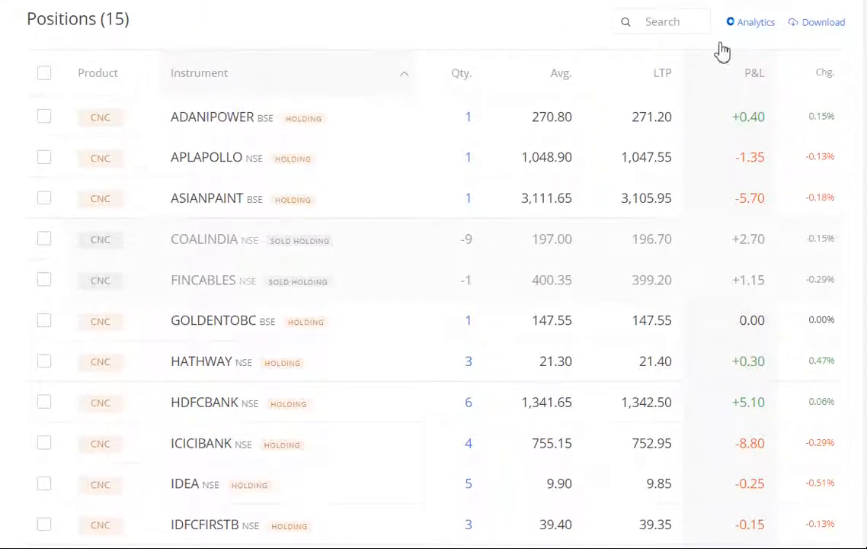
{"action": "left_click", "coordinate": [461, 72]}
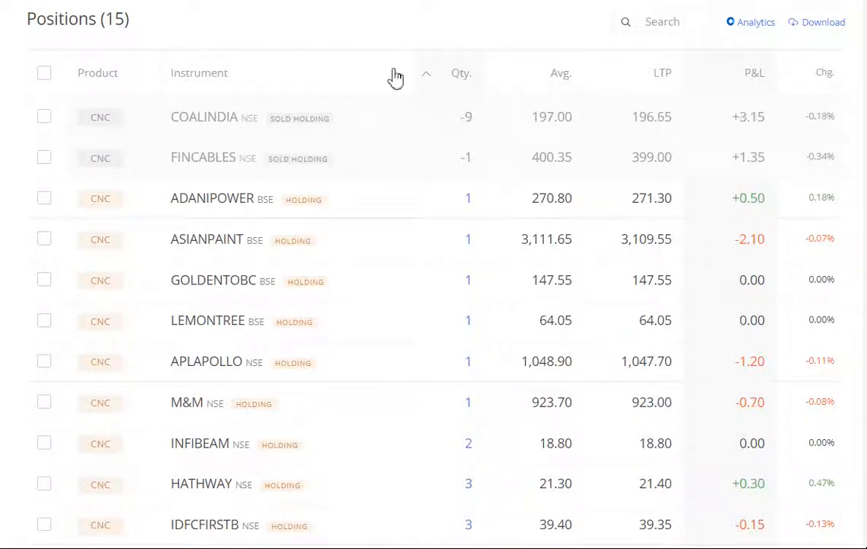
{"action": "left_click", "coordinate": [404, 74]}
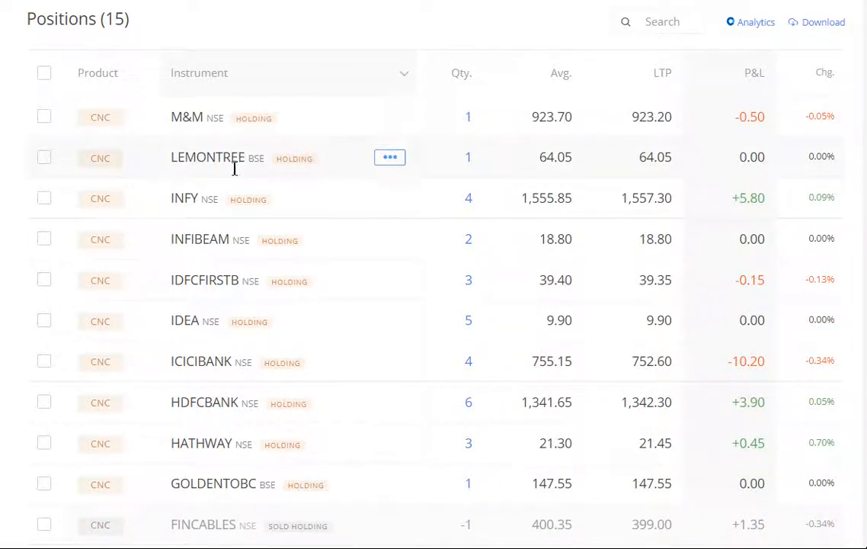
- Tick the checkboxes on the INFY, IDFCFIRSTB, IDEA, ICICIBANK and HDFCBANK position rows
{"action": "left_click", "coordinate": [44, 198]}
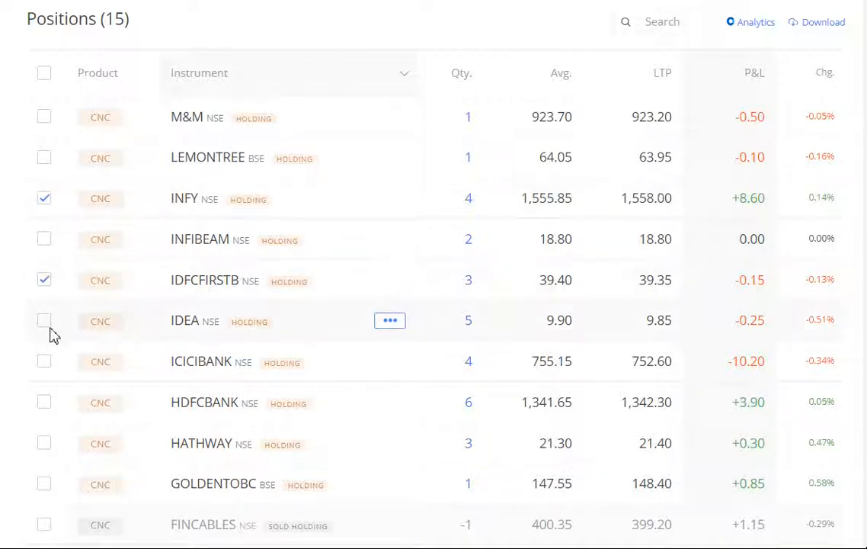
{"action": "left_click", "coordinate": [43, 320]}
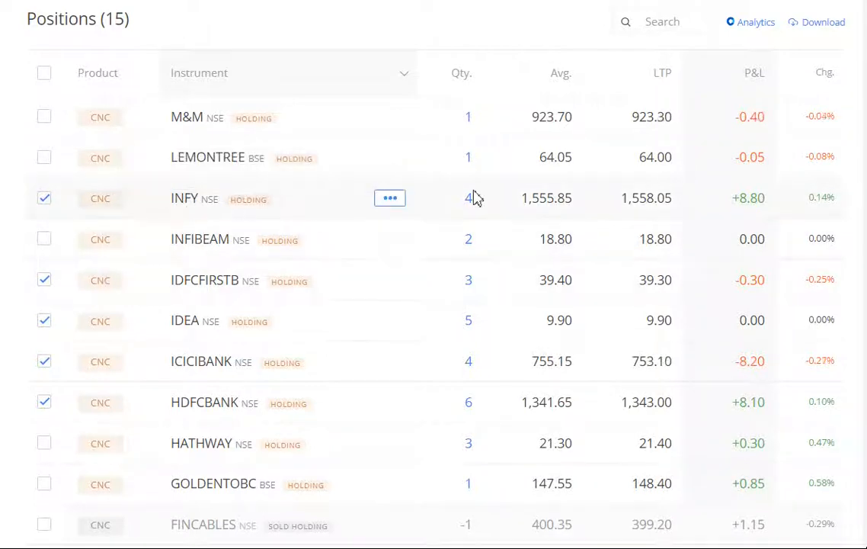
{"action": "mouse_move", "coordinate": [313, 274]}
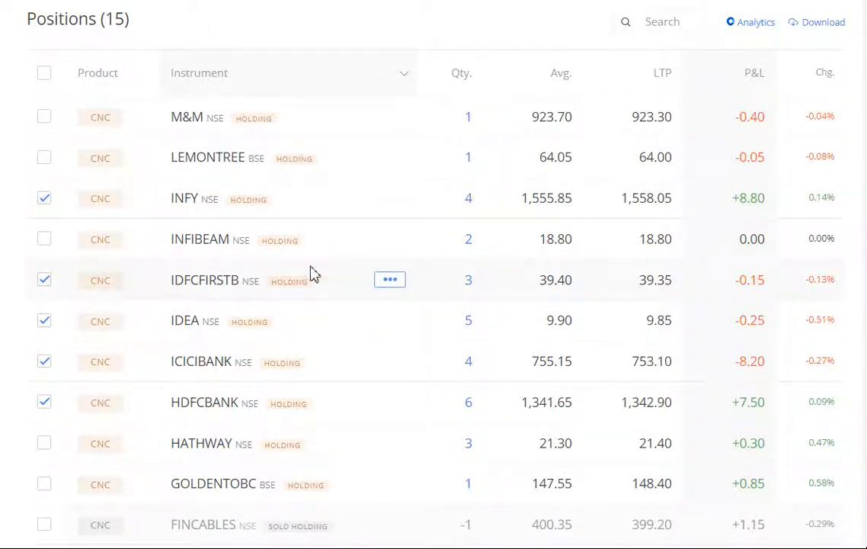